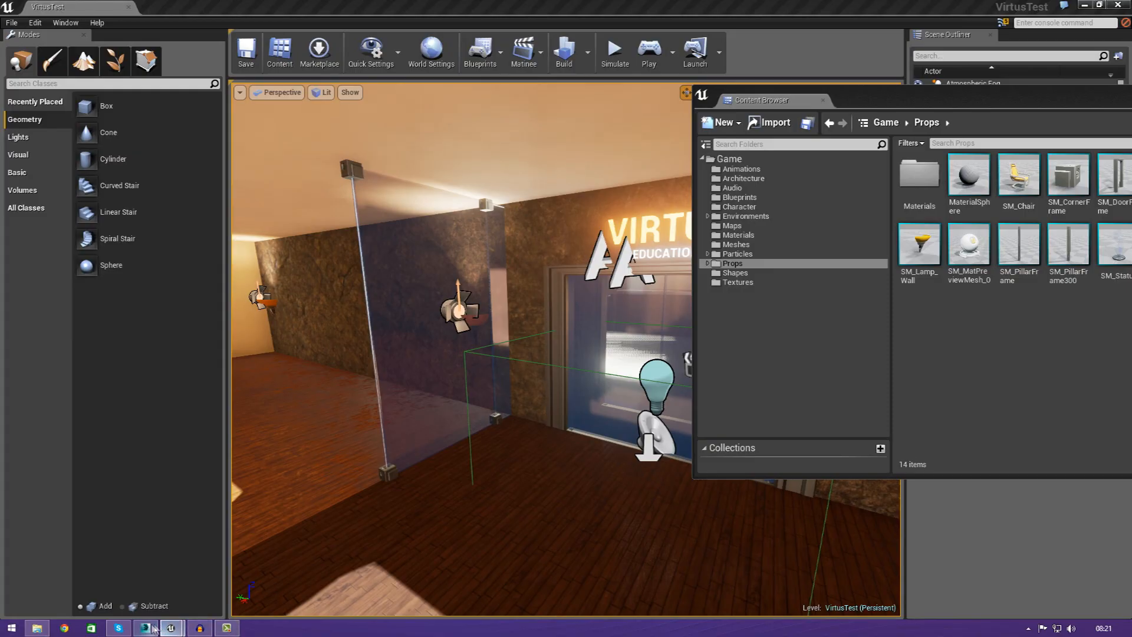
Step: Bring up the Content Browser's Props folder and select the SM_Lamp_Wall mesh
left_click(145, 628)
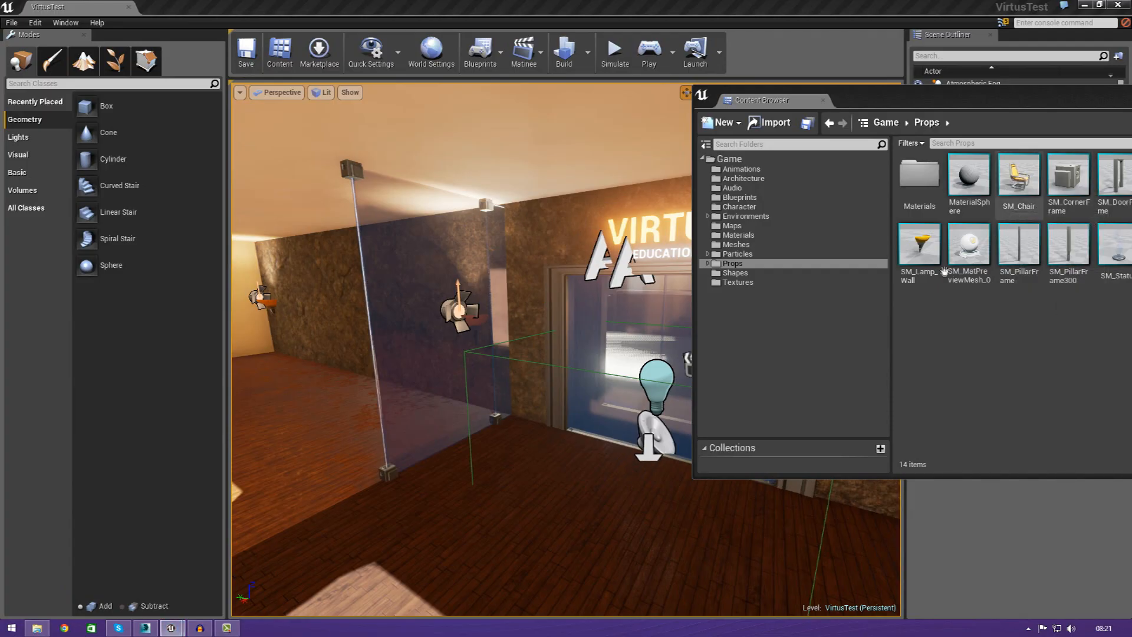
left_click(919, 243)
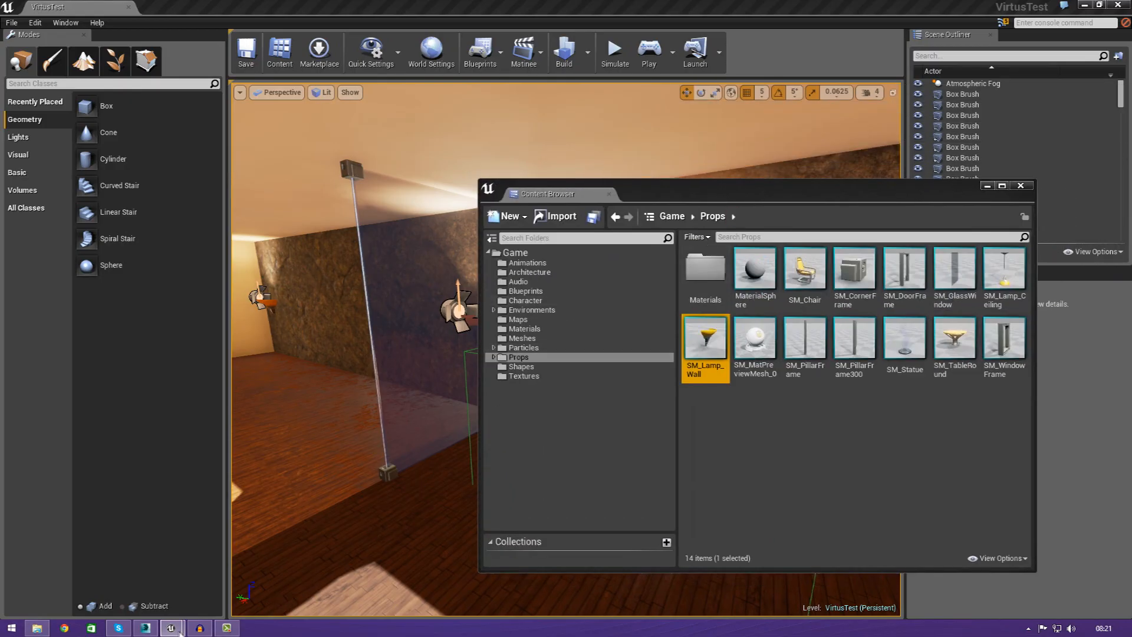
Step: In 3ds Max, drag out a flat box beside the hooded character, then cancel it
left_click(141, 627)
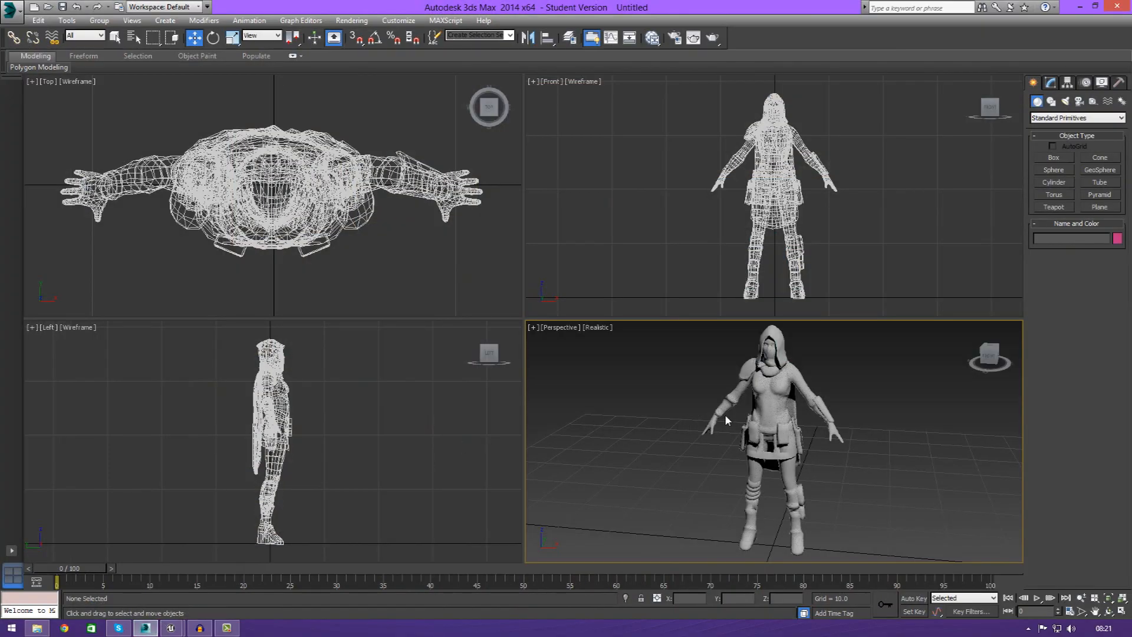
left_click(773, 395)
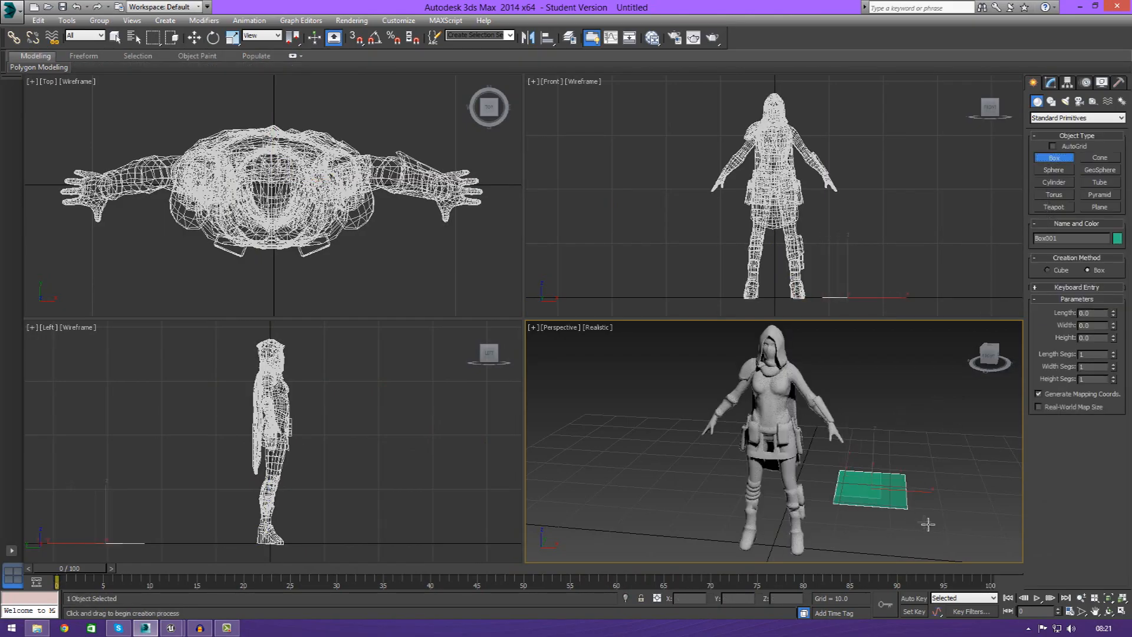
left_click_drag(870, 495, 956, 468)
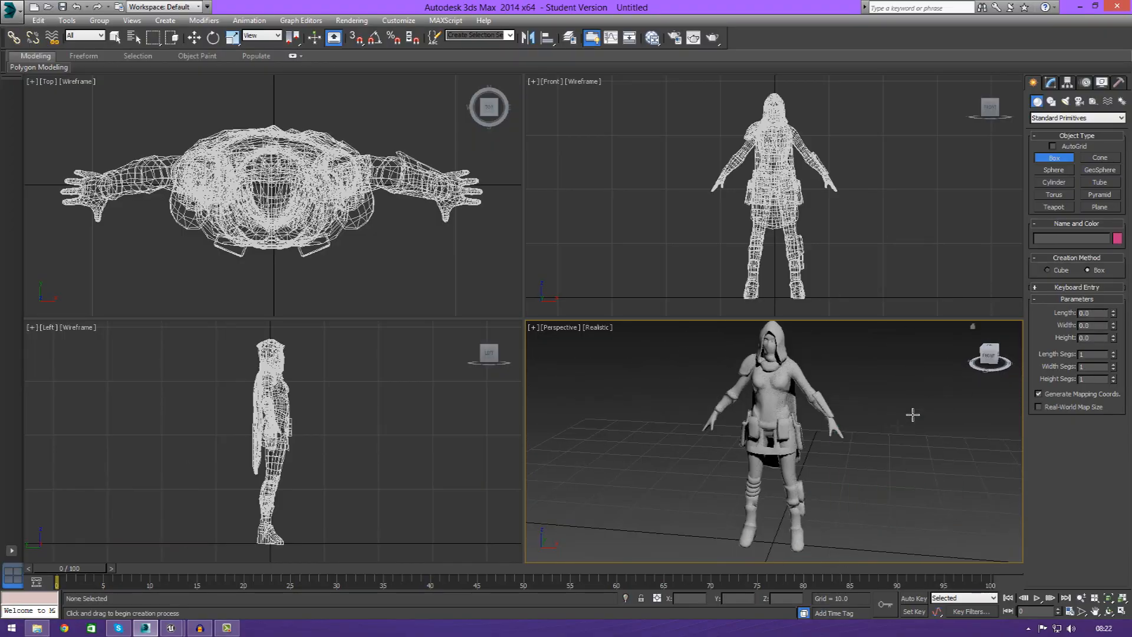
mouse_move(902, 419)
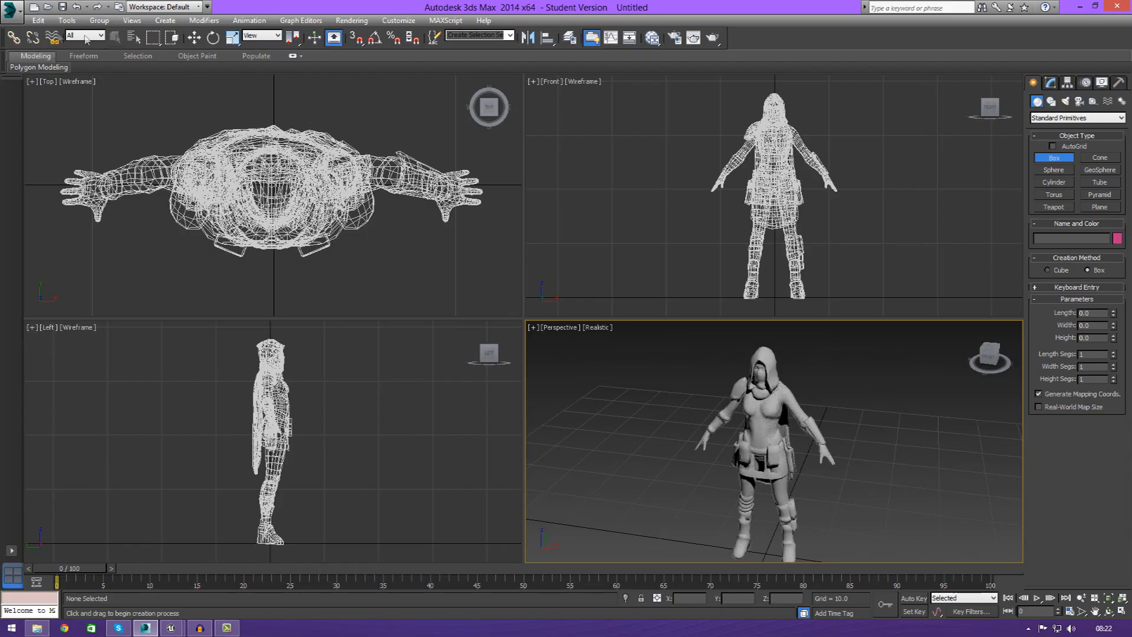
Step: Choose Export from the 3ds Max application menu to export the whole scene
left_click(11, 10)
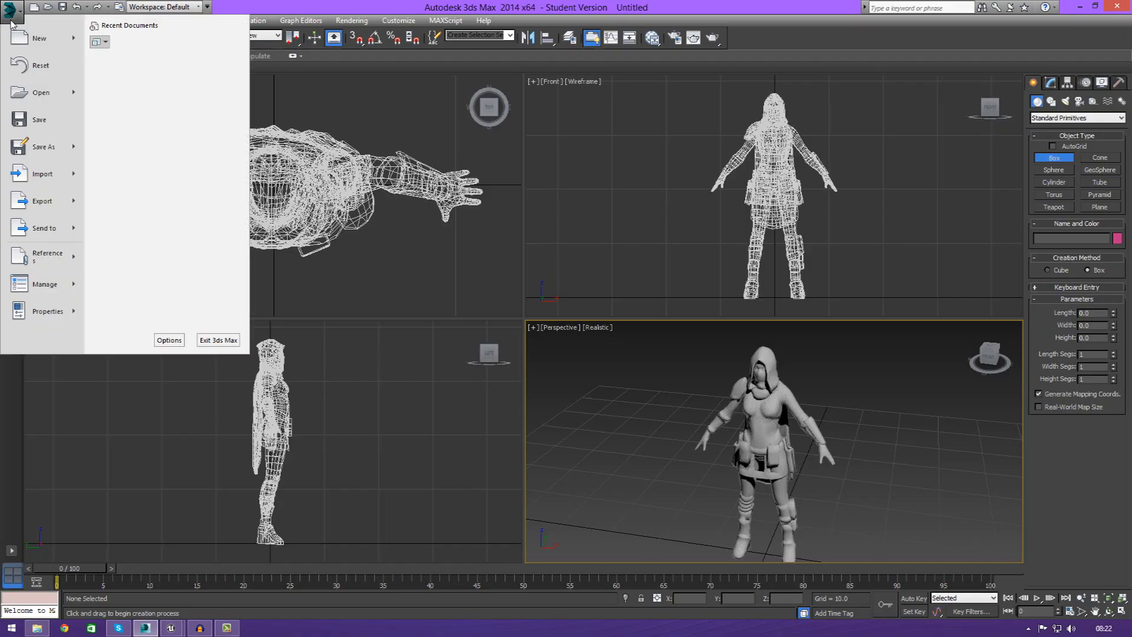
mouse_move(44, 209)
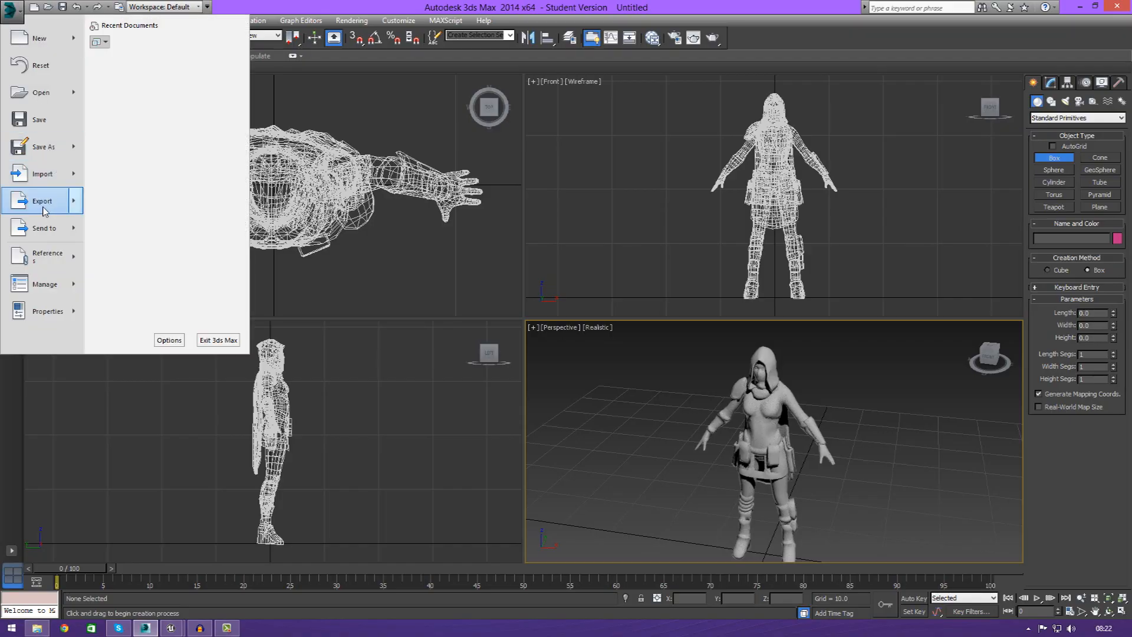
left_click(41, 201)
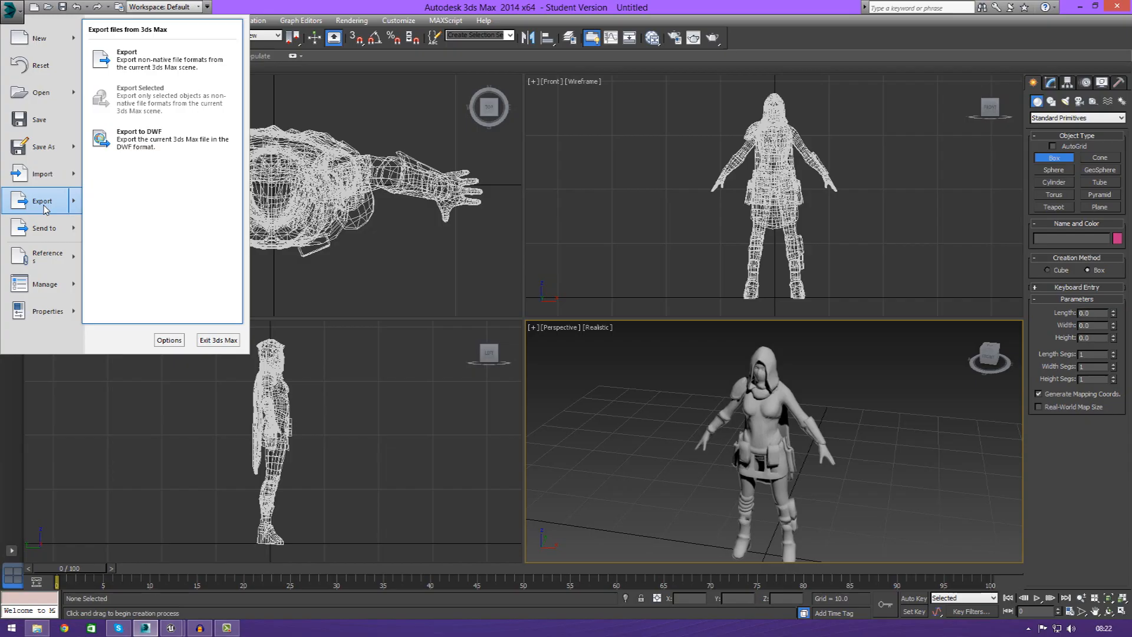
mouse_move(56, 207)
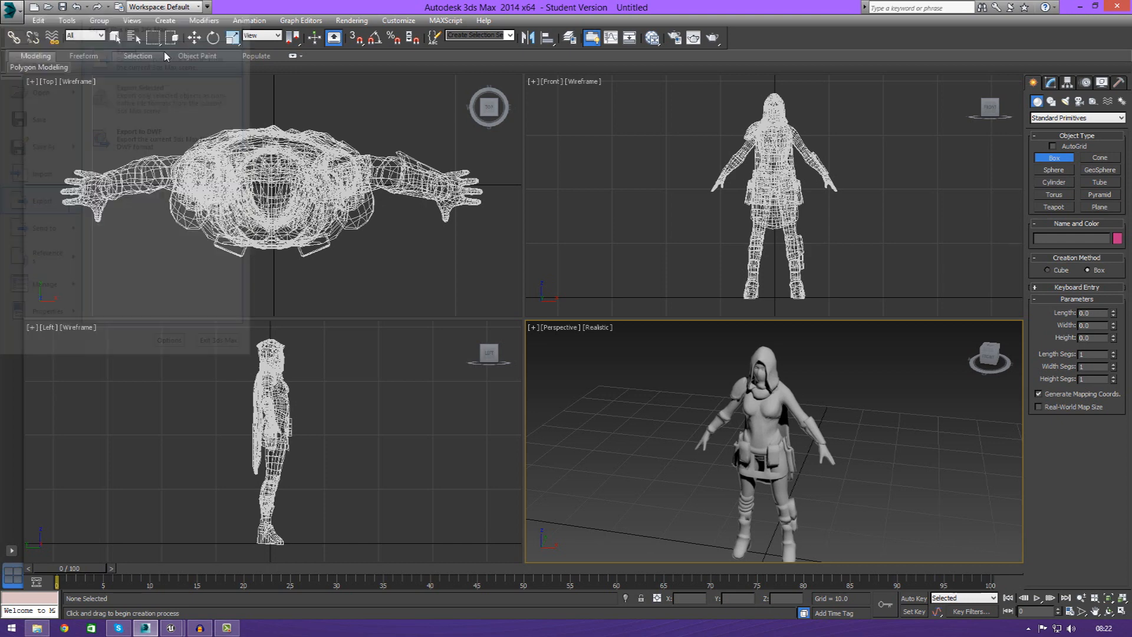
left_click(42, 200)
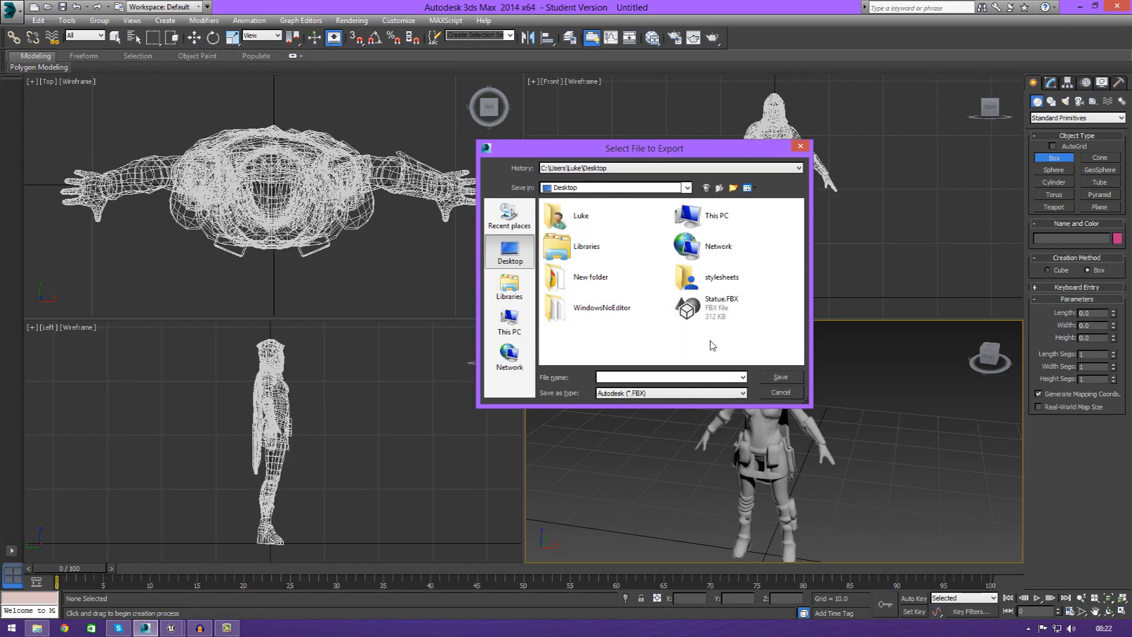
Step: Export the scene to the Desktop as Statue in Autodesk (*.FBX) format
left_click(721, 307)
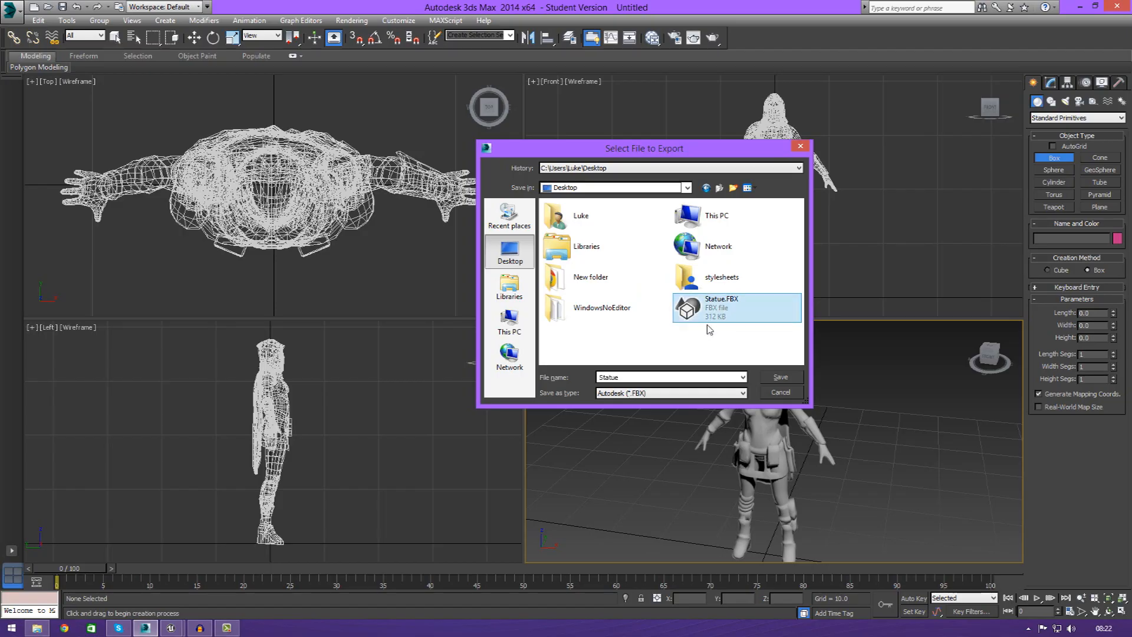
mouse_move(574, 286)
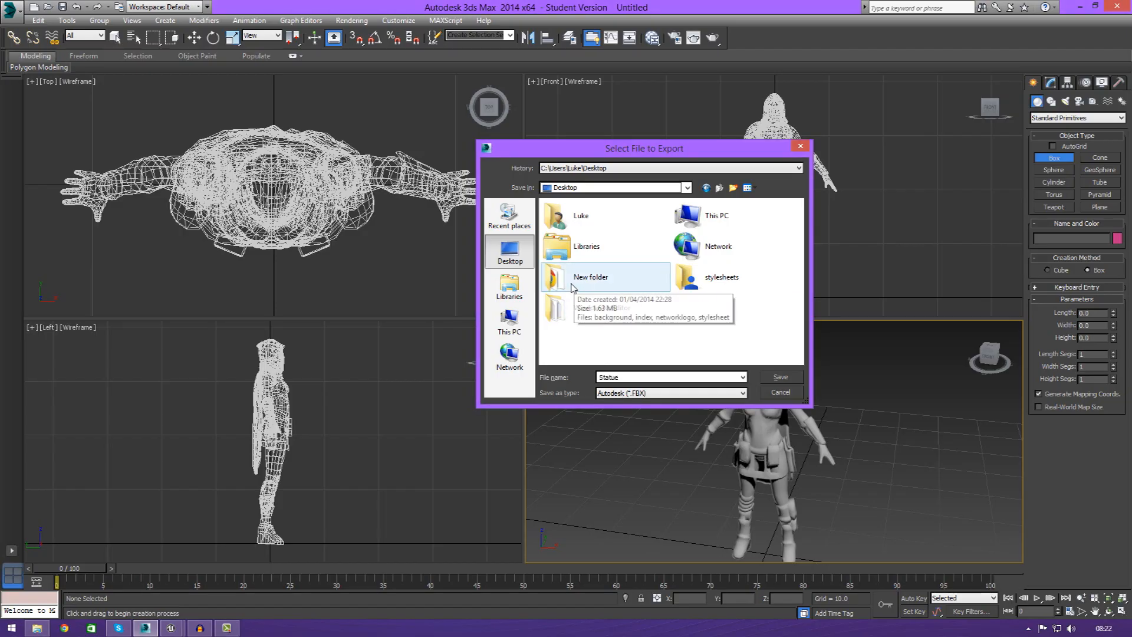
mouse_move(558, 289)
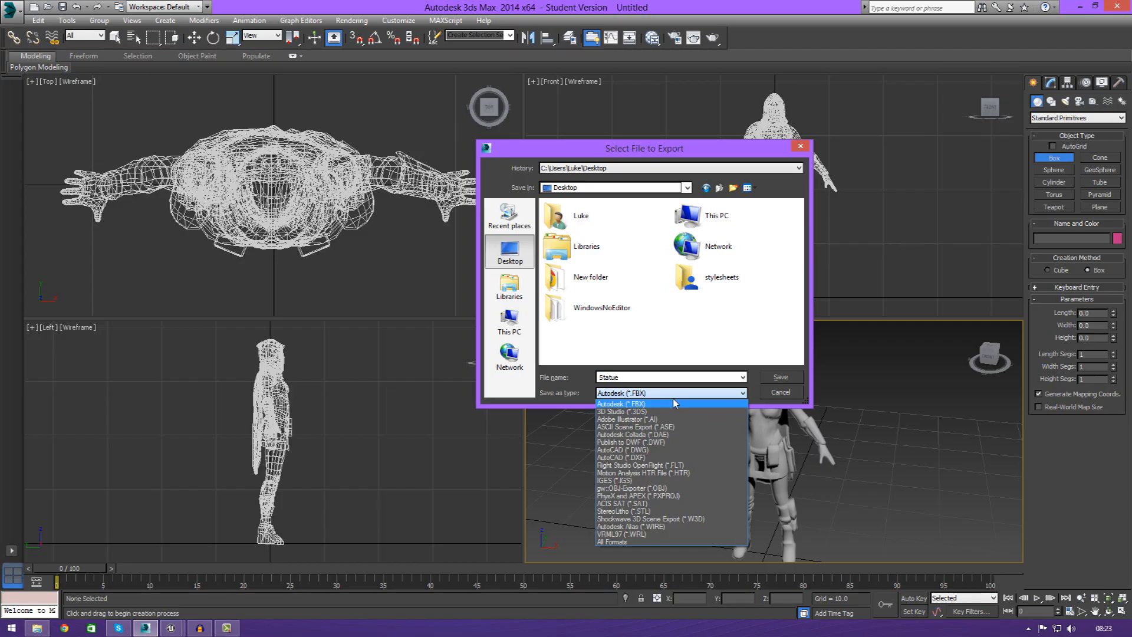
mouse_move(679, 407)
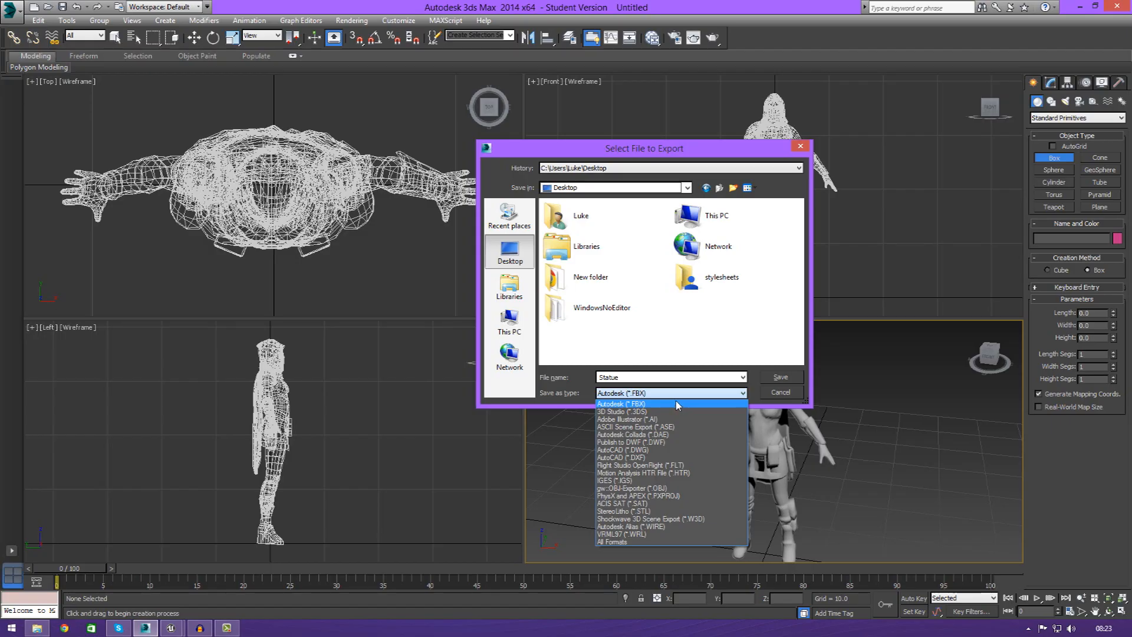
left_click(622, 403)
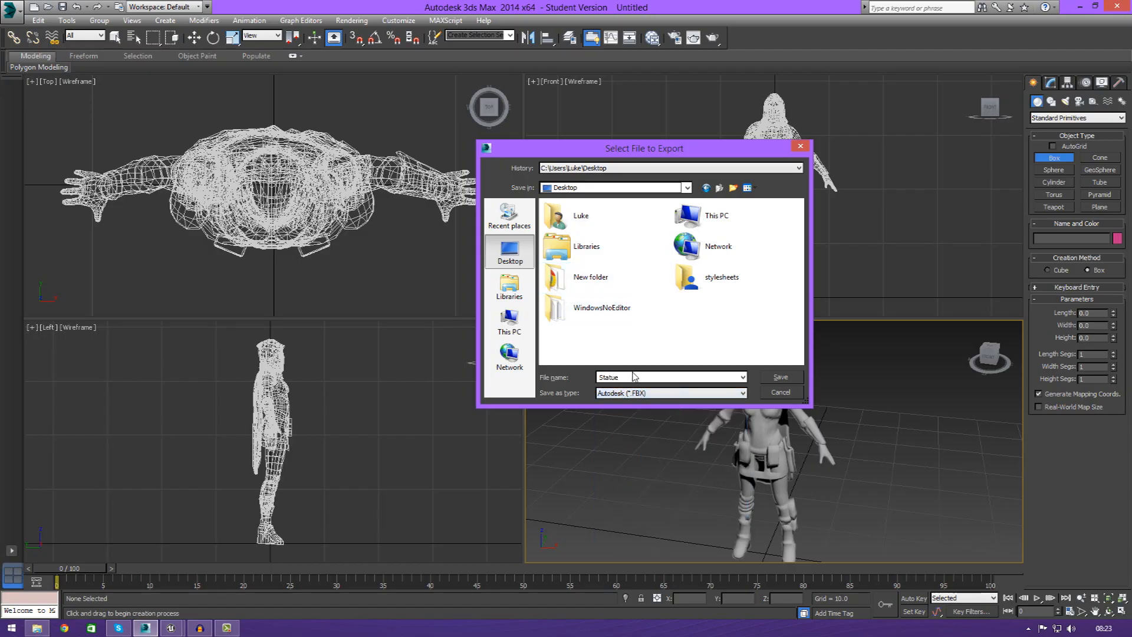
left_click(780, 376)
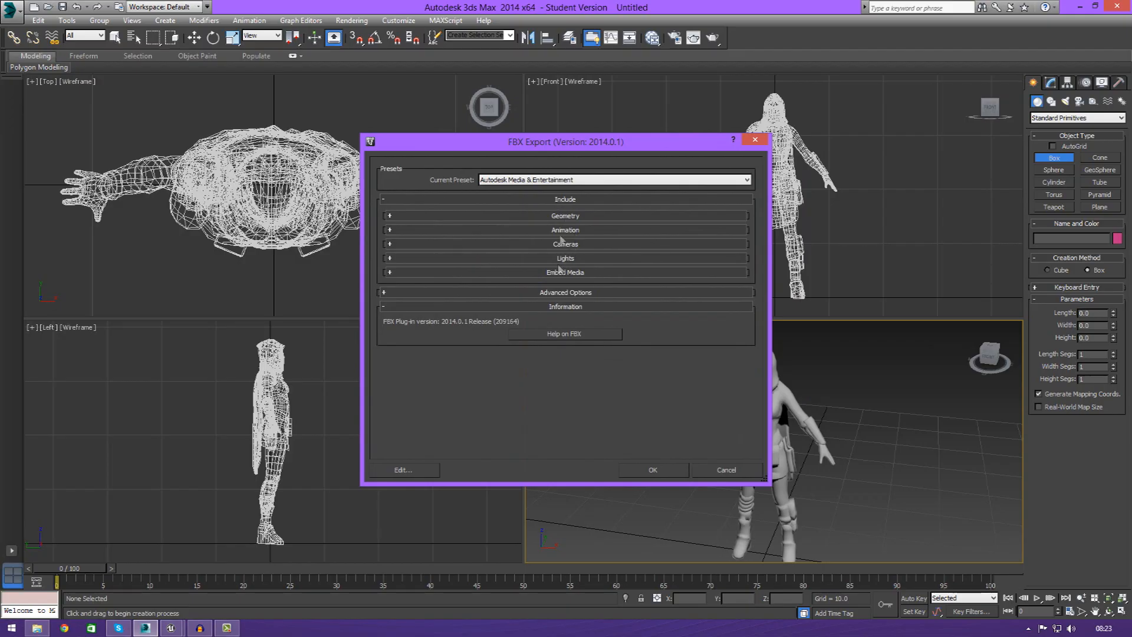
Step: Turn off Smoothing Groups and Triangulate under Geometry and confirm the FBX export
left_click(389, 215)
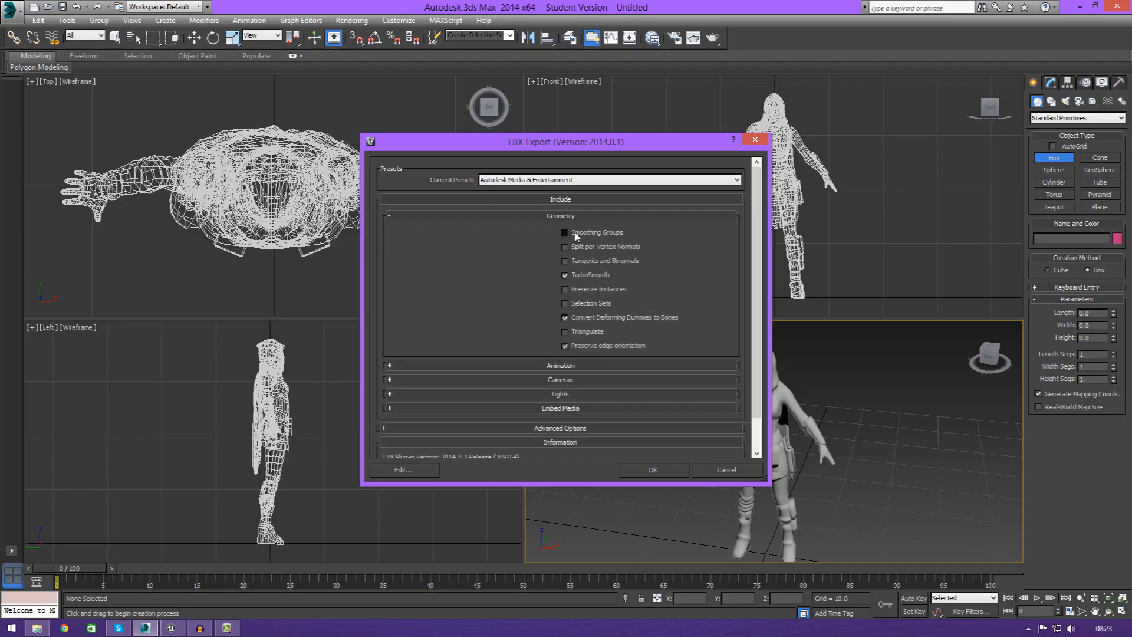
left_click(565, 232)
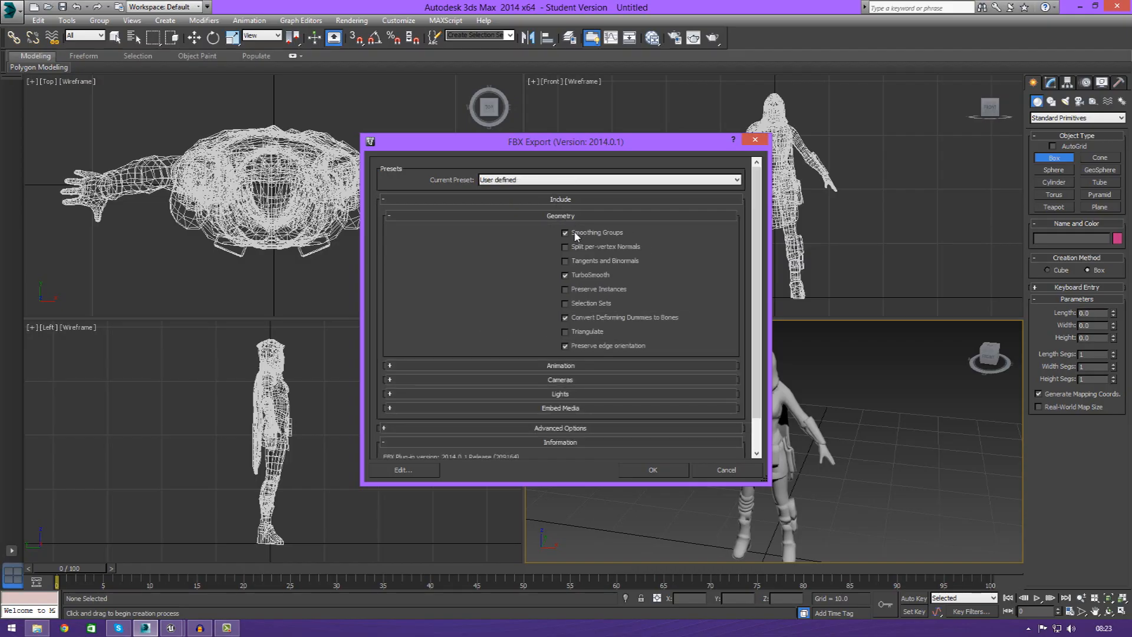
left_click(565, 317)
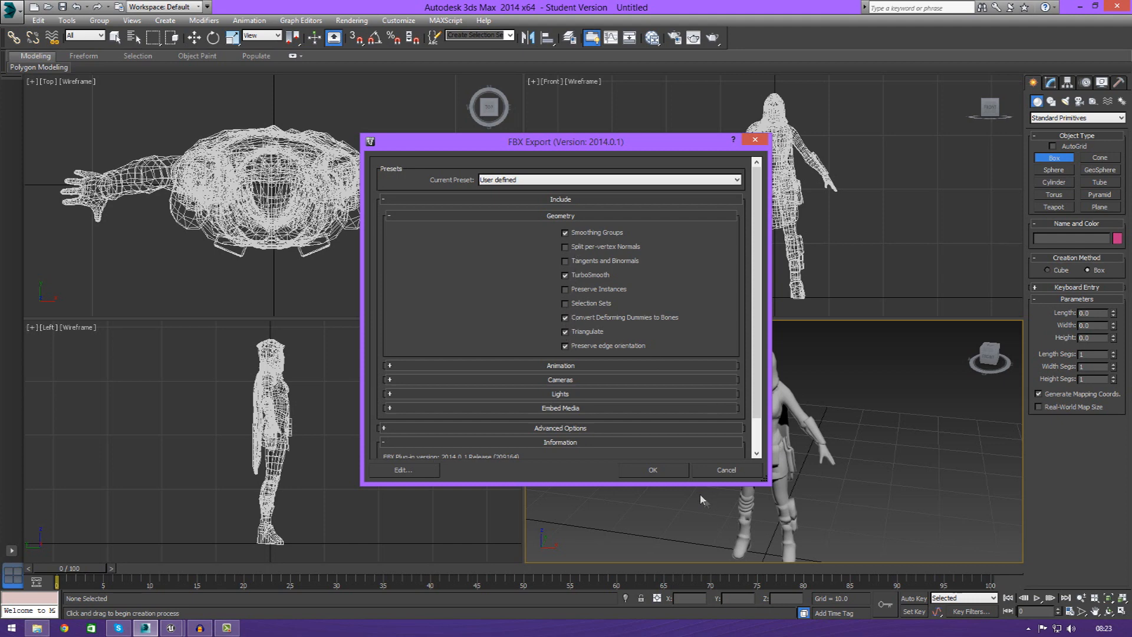
mouse_move(540, 346)
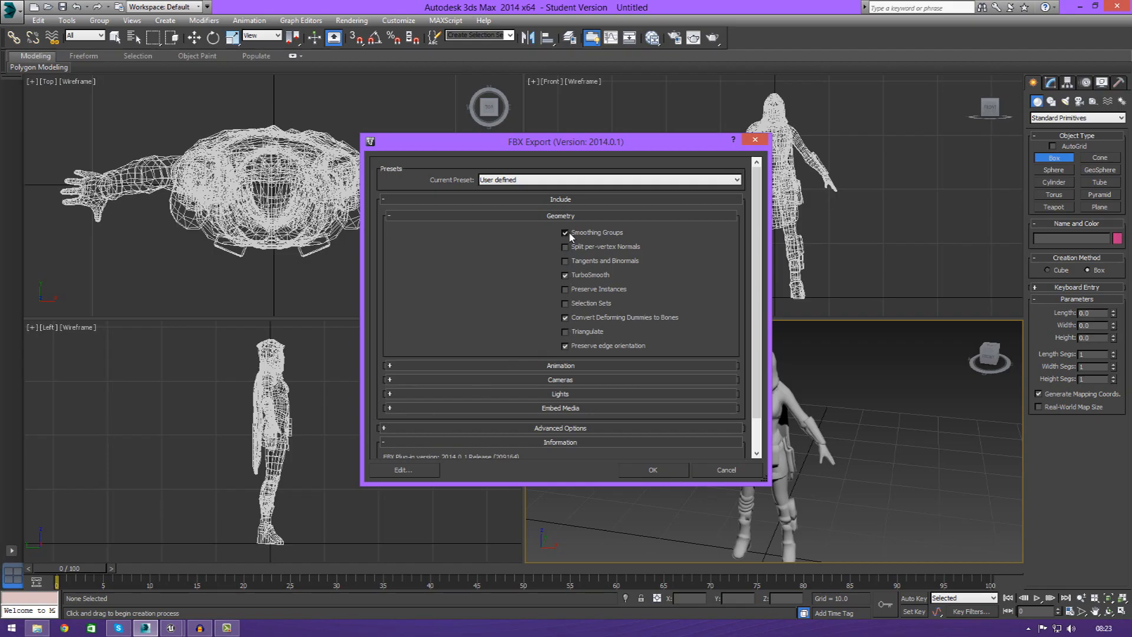
left_click(565, 233)
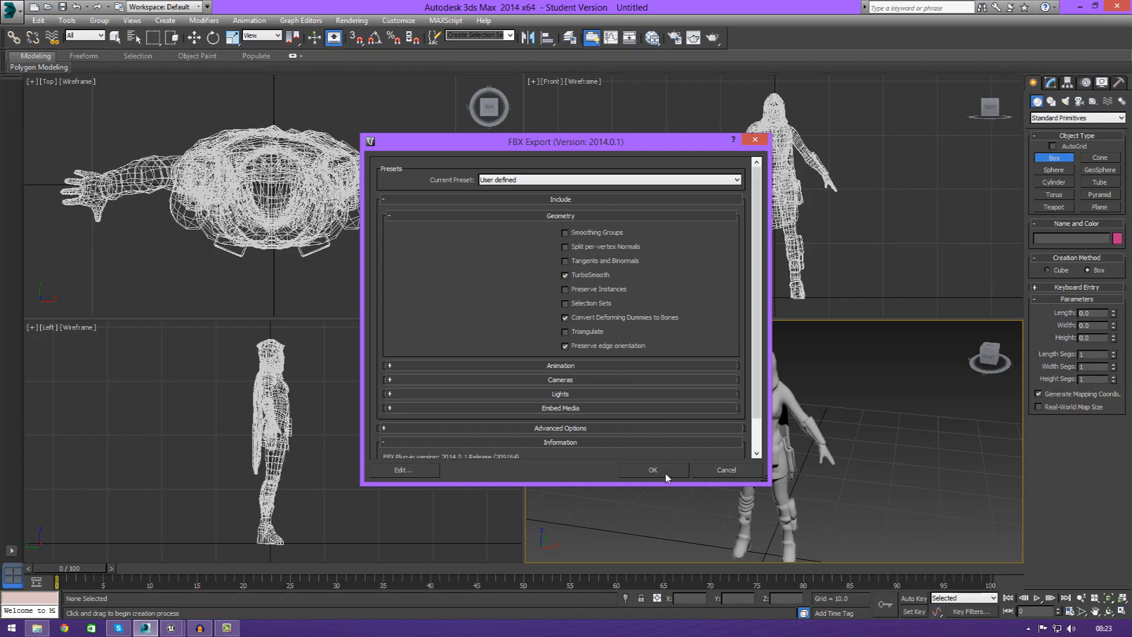
left_click(653, 470)
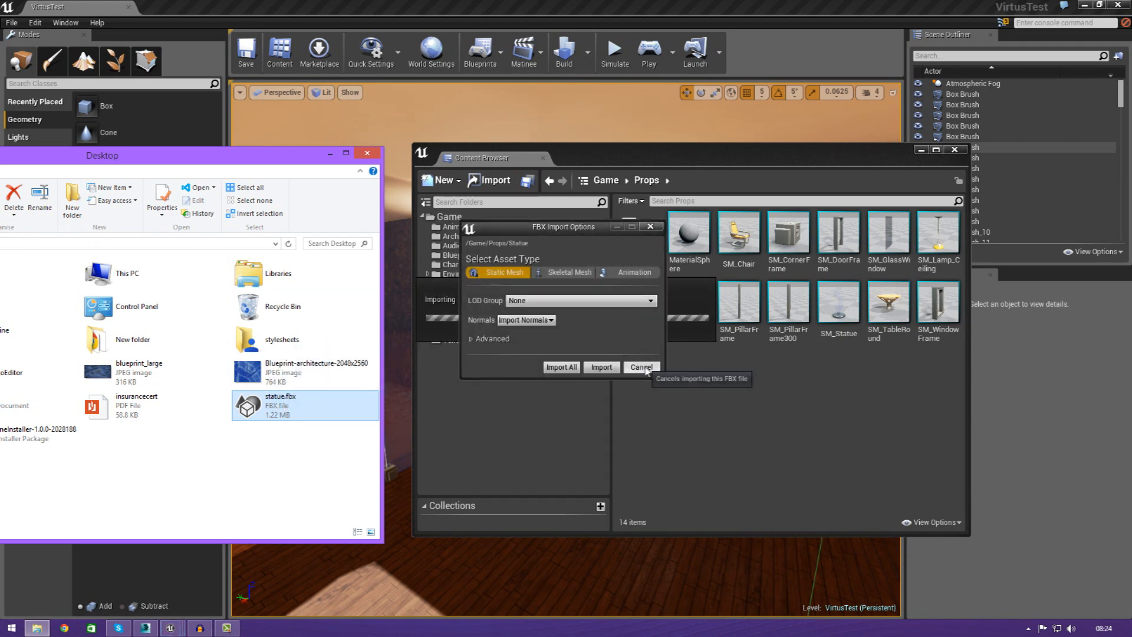
Step: Cancel the pending FBX import so Props keeps its fourteen assets
left_click(641, 368)
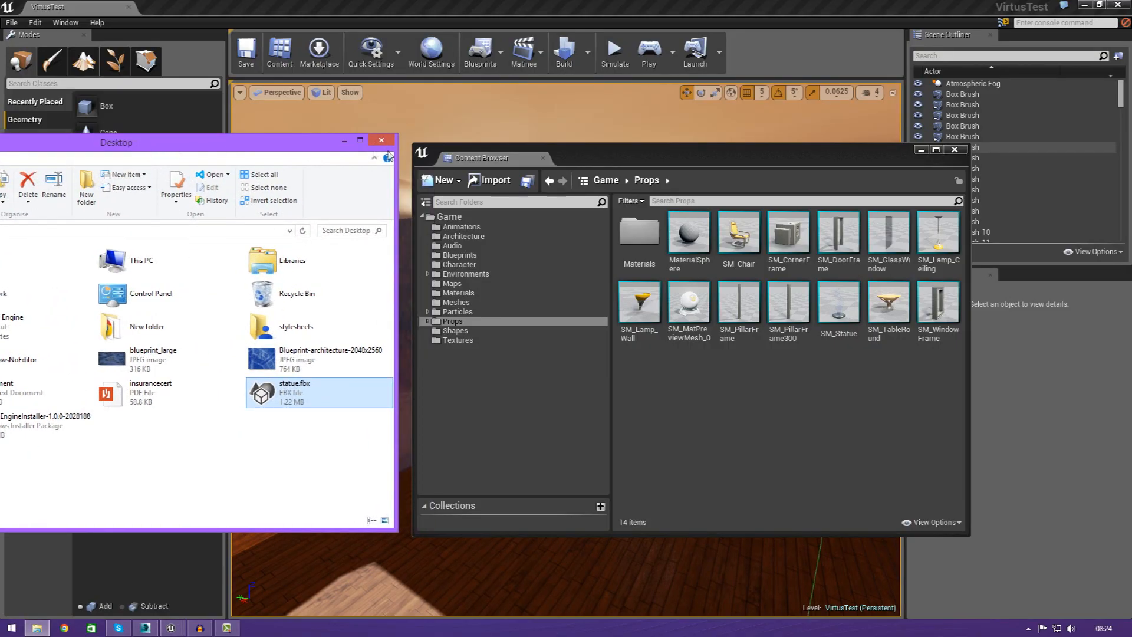
mouse_move(493, 185)
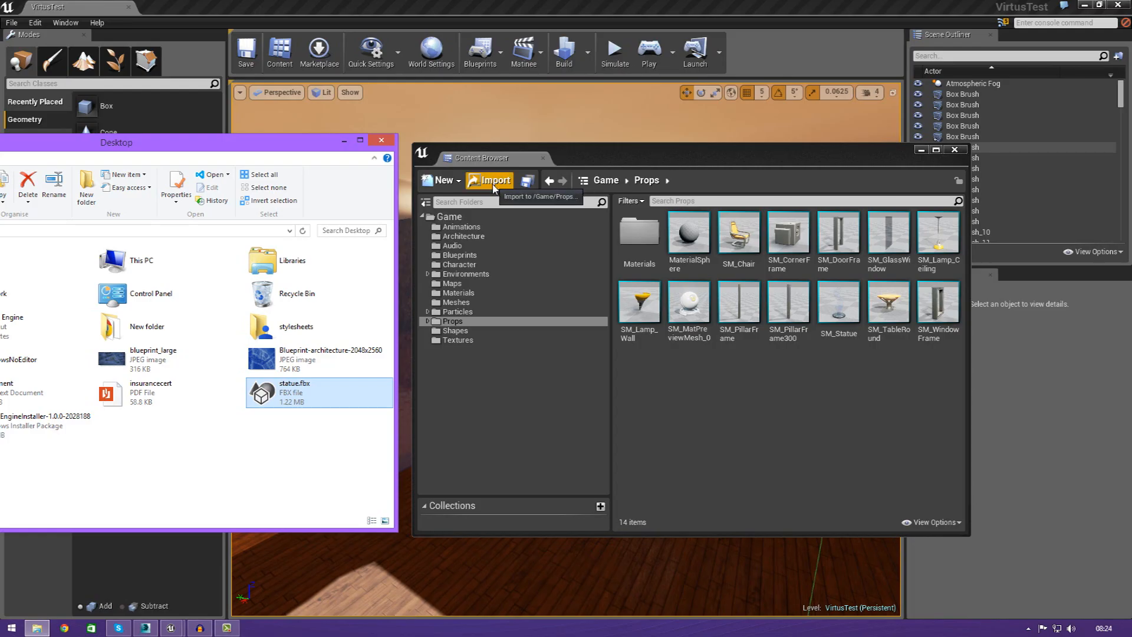
Step: Import statue.fbx from the Desktop into the Props folder
left_click(489, 180)
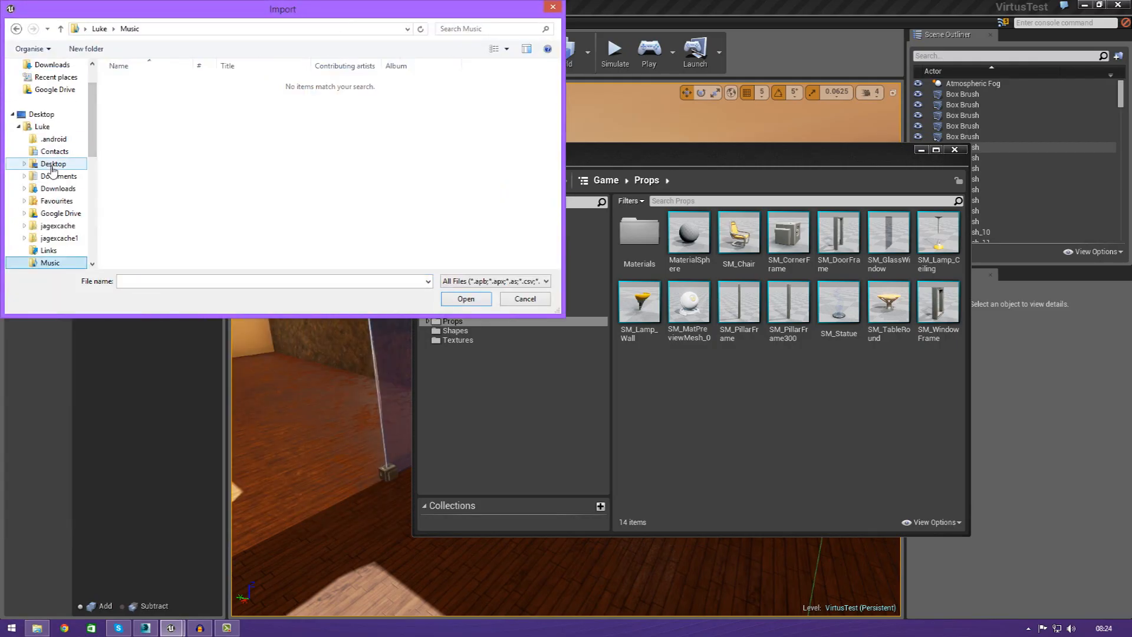
left_click(463, 96)
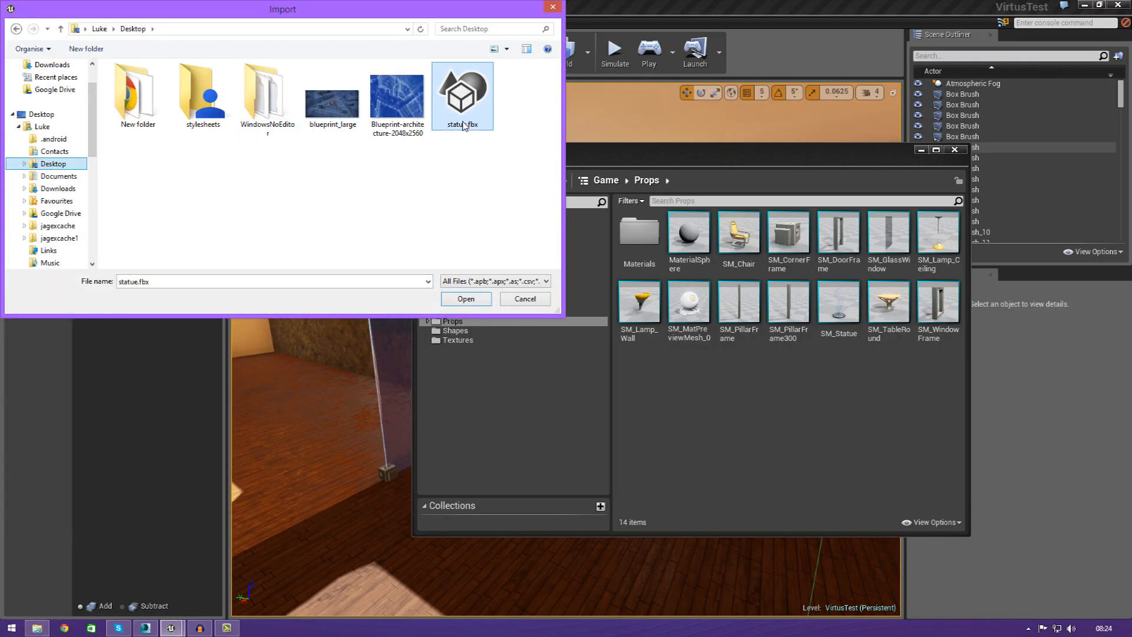
left_click(466, 299)
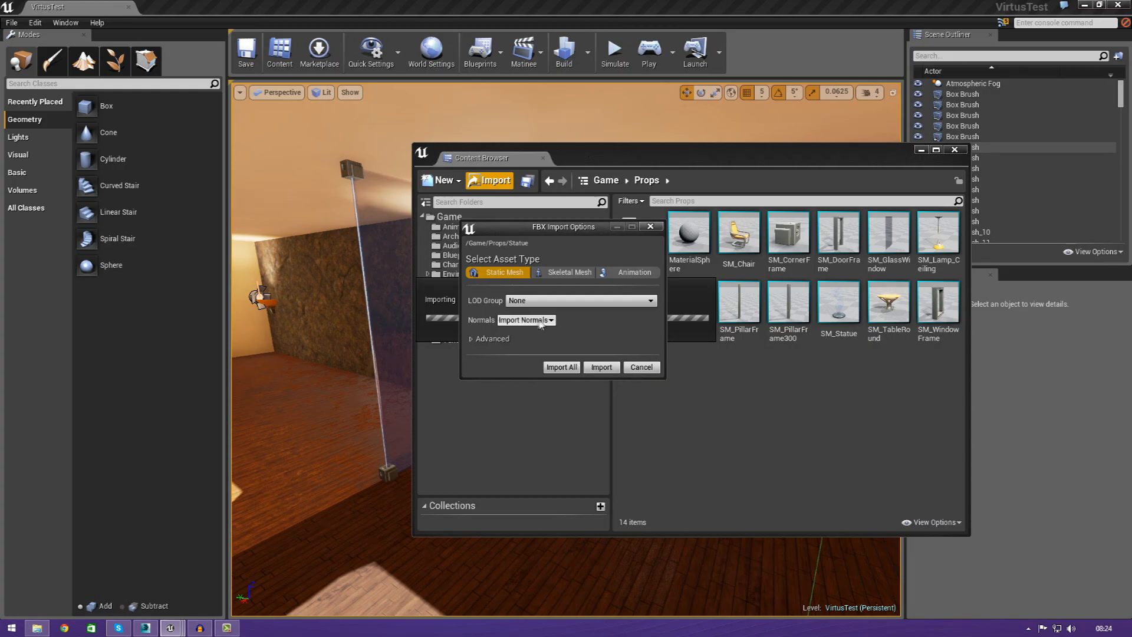
Step: Review the Advanced options, keep Static Mesh as the asset type, and Import All
left_click(488, 338)
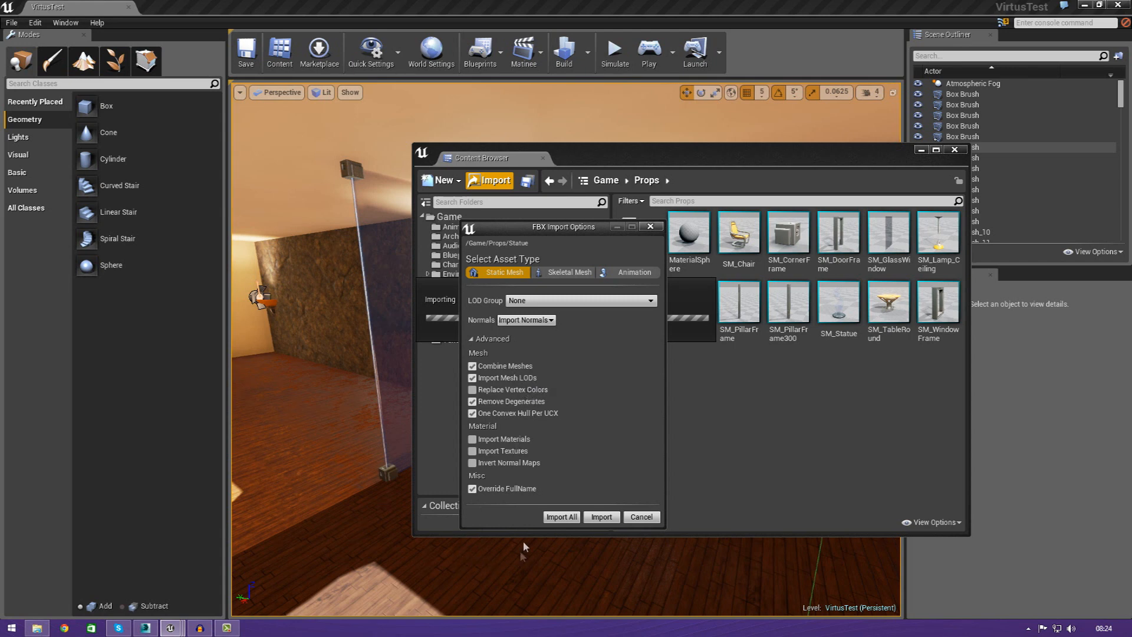
left_click(489, 339)
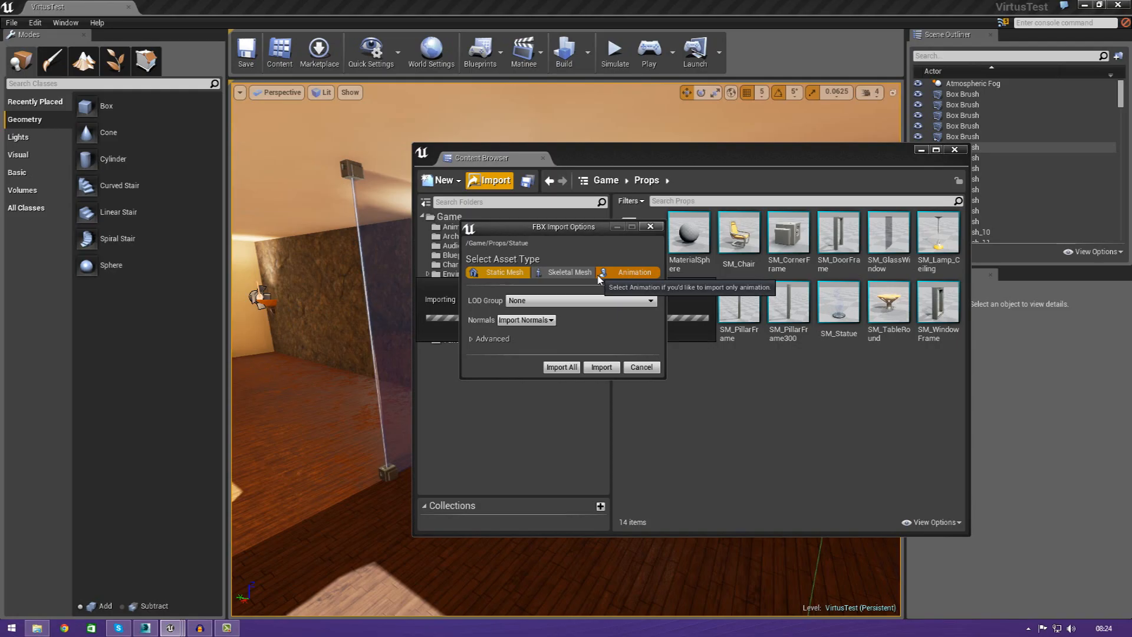
left_click(570, 272)
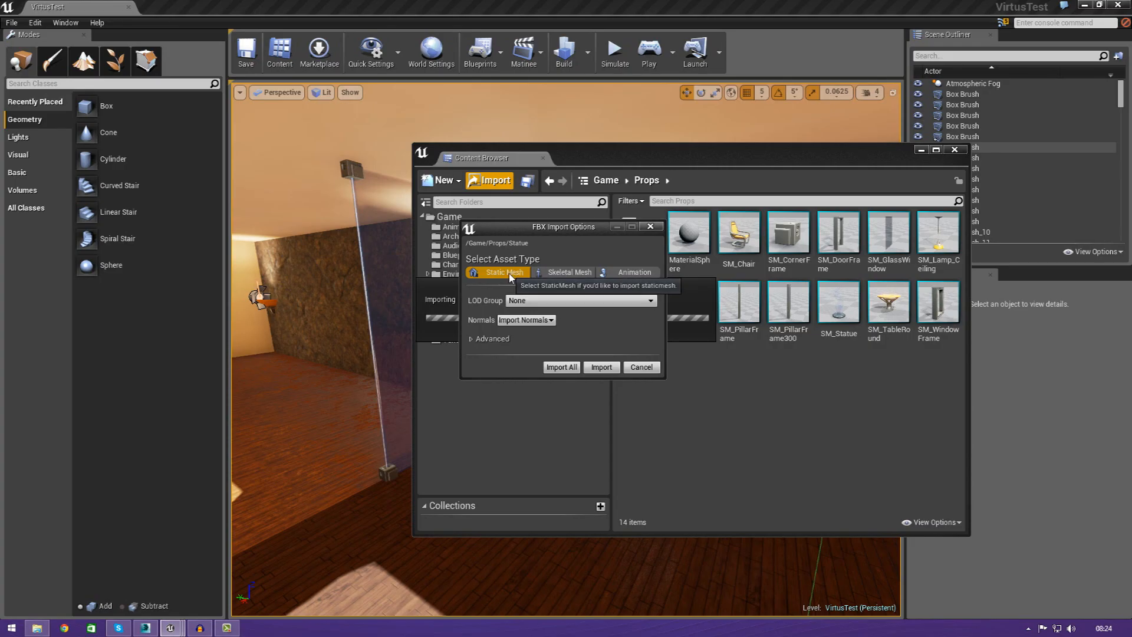
mouse_move(562, 375)
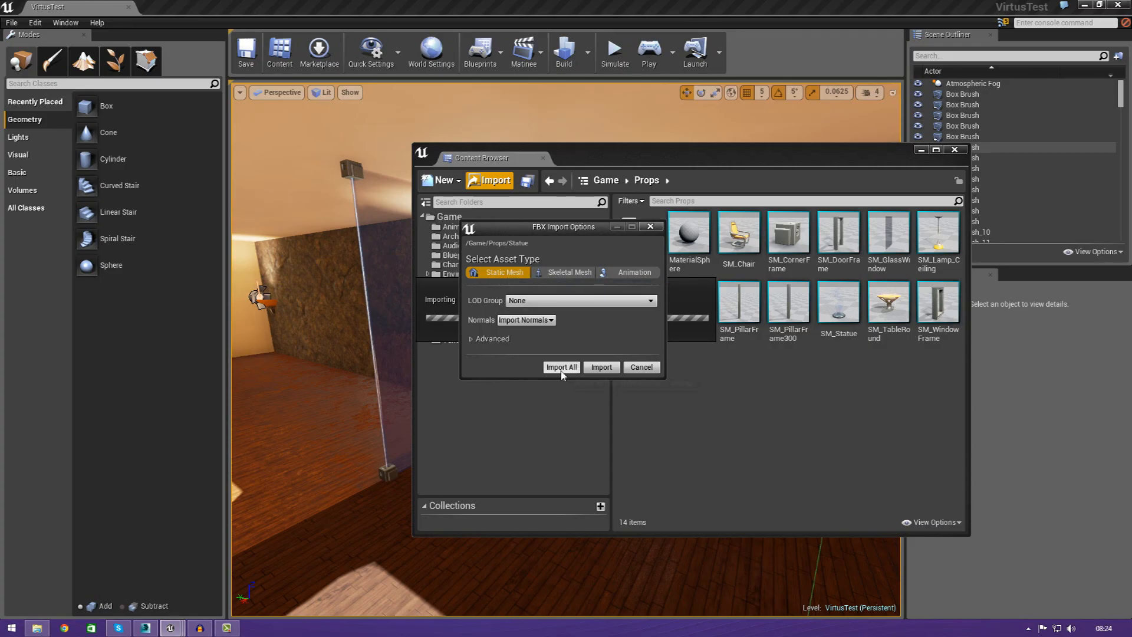
left_click(561, 366)
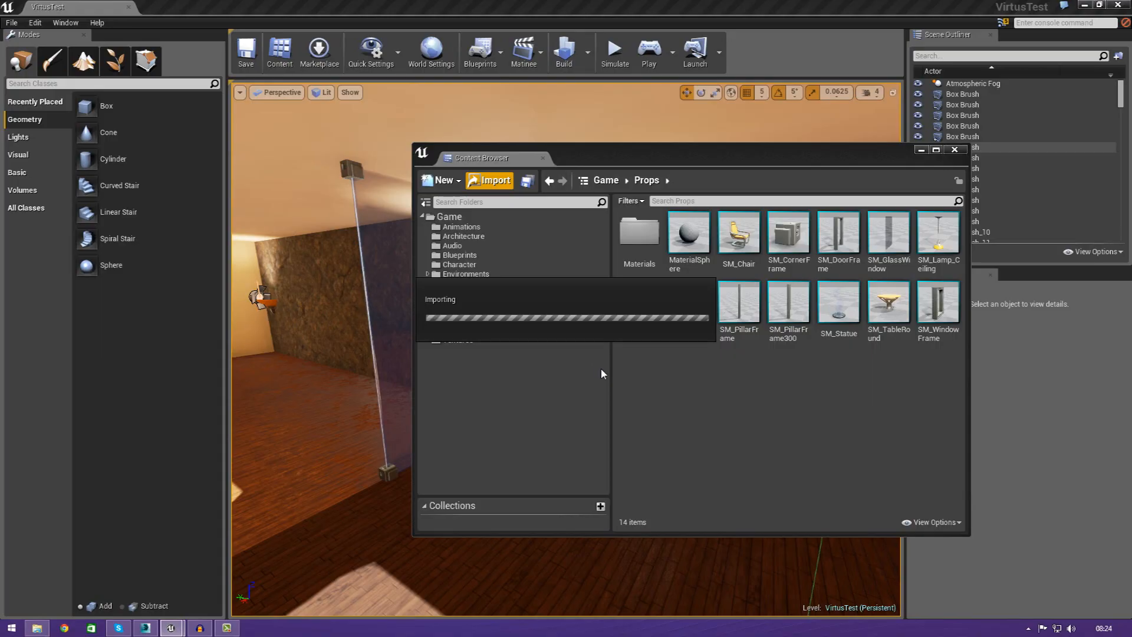
mouse_move(666, 436)
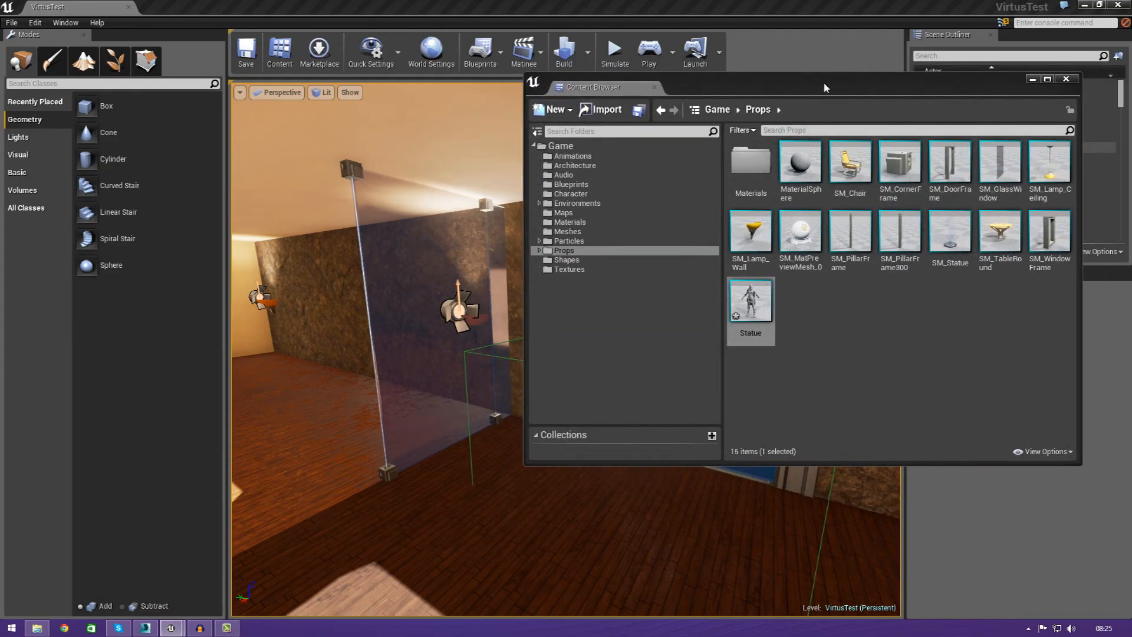
mouse_move(751, 299)
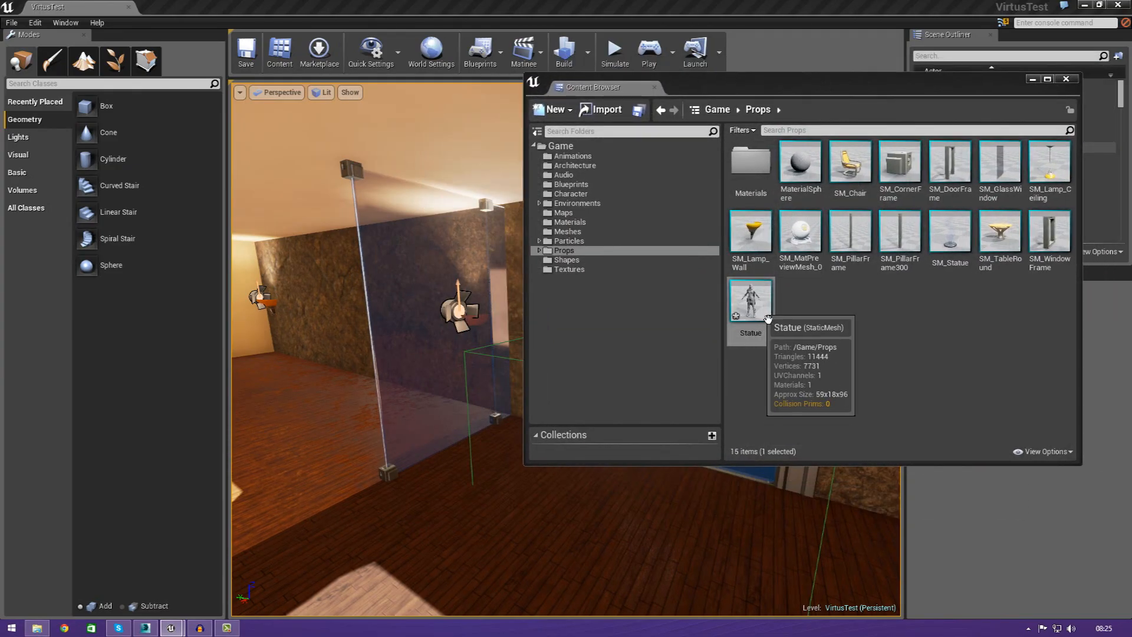
Step: Inspect the Statue mesh in its editor, then drag it into the level
left_click(750, 300)
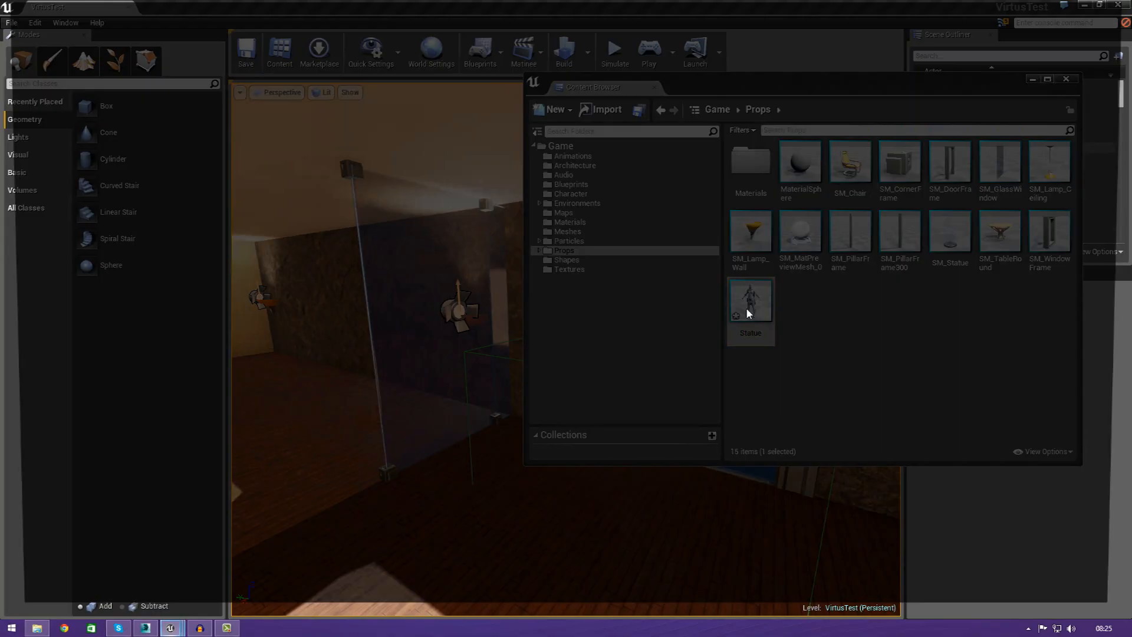
double_click(750, 300)
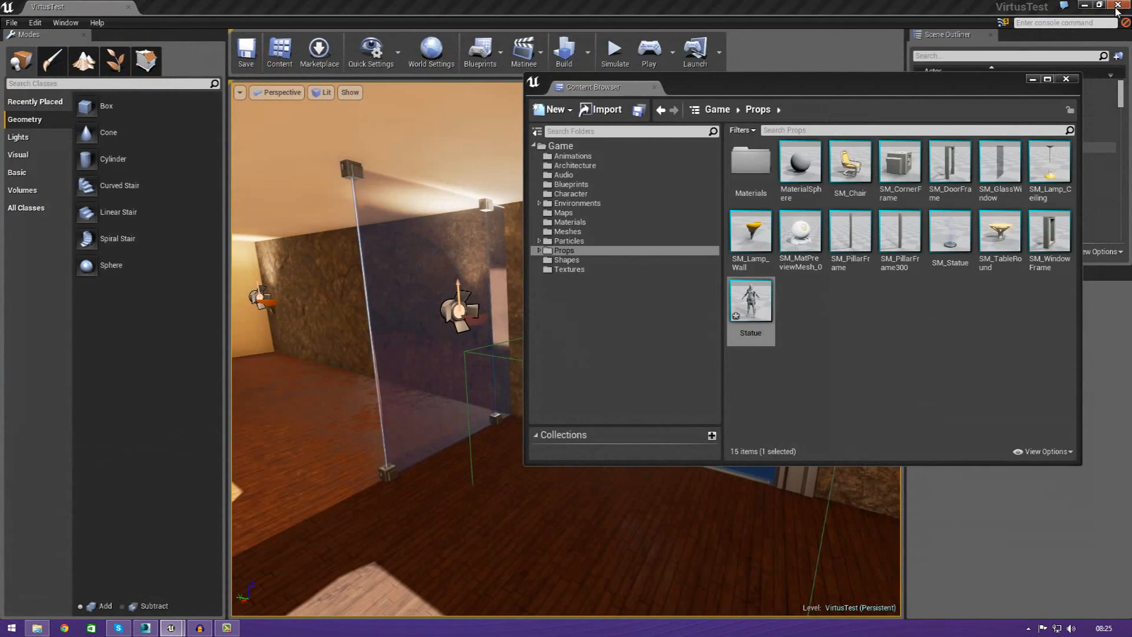
left_click_drag(749, 299, 772, 336)
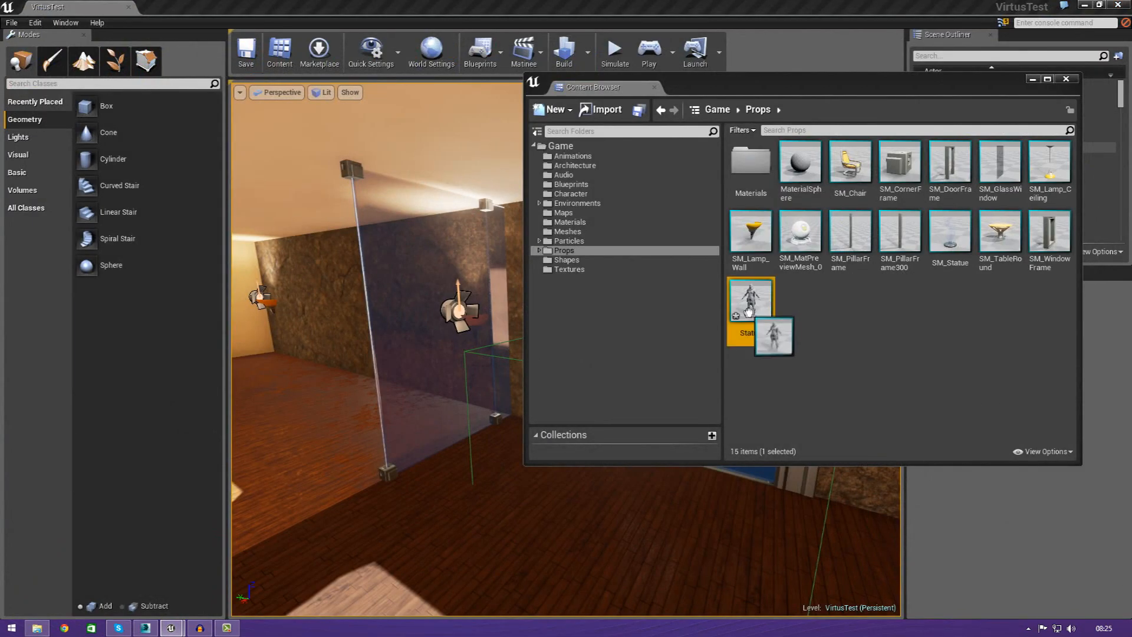